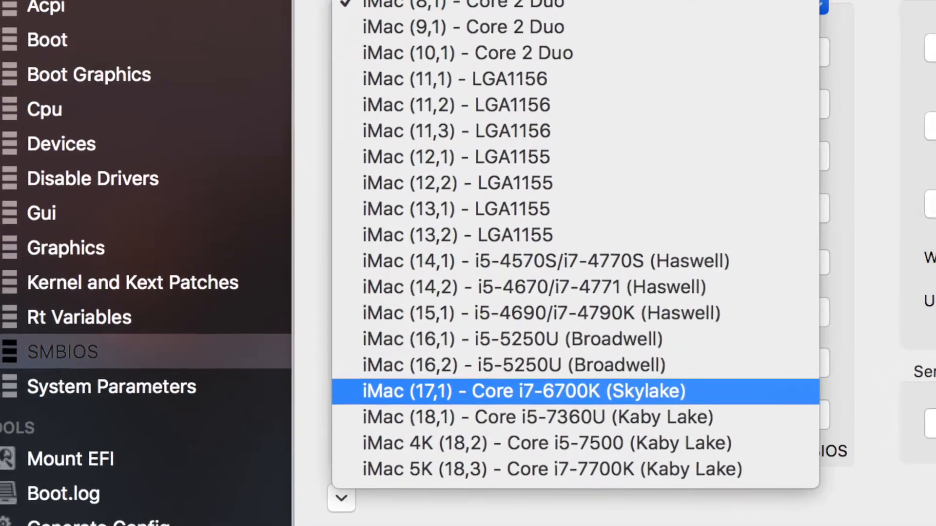
Step: Choose the iMac17,1 Core i7-6700K model, shake a new serial, and bring up Copy on the Serial Number field
{"action": "left_click", "coordinate": [522, 391]}
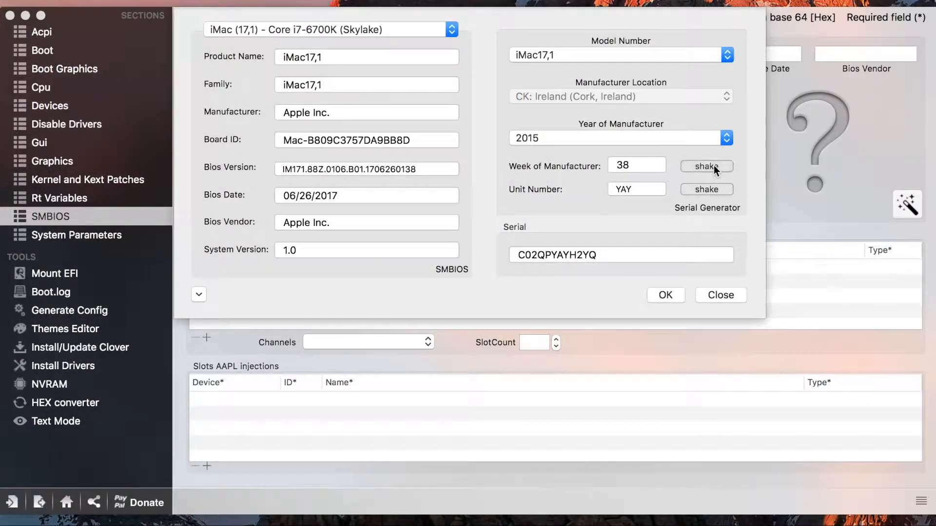
{"action": "left_click", "coordinate": [706, 189]}
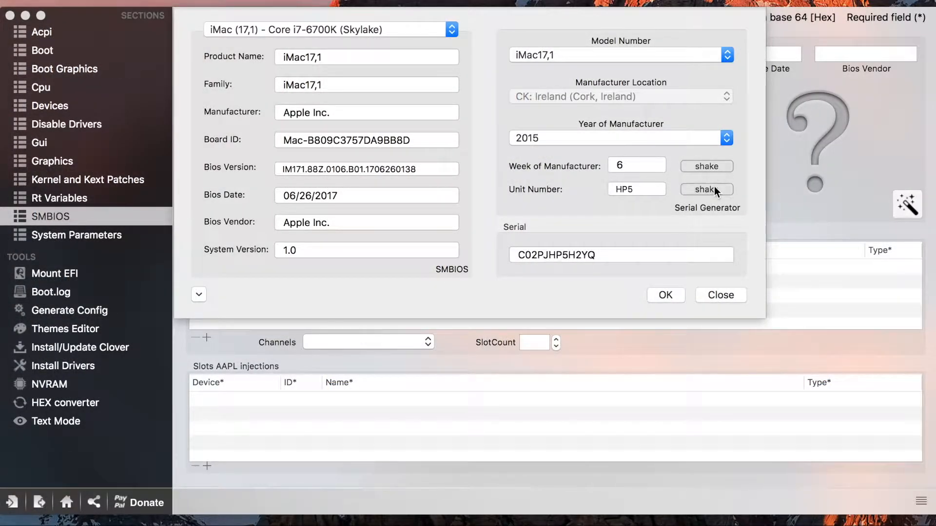
{"action": "left_click", "coordinate": [707, 189]}
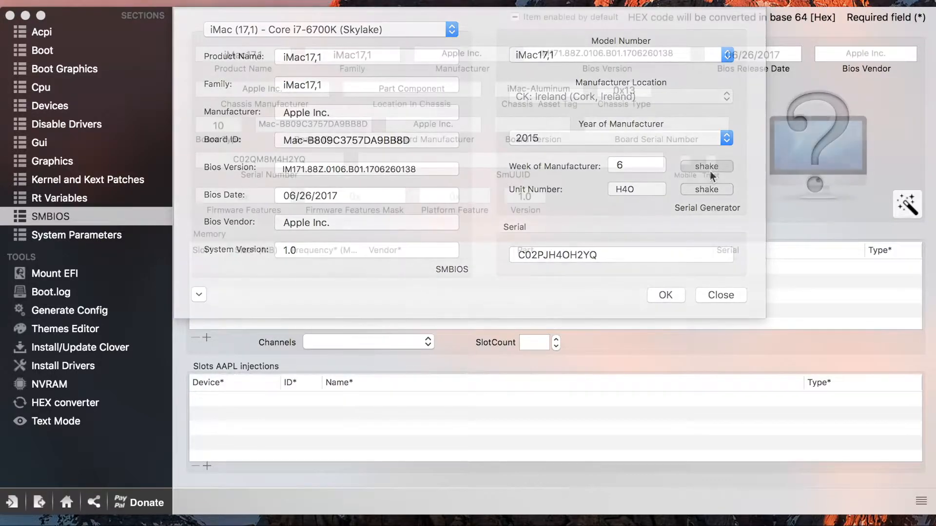
{"action": "right_click", "coordinate": [259, 159]}
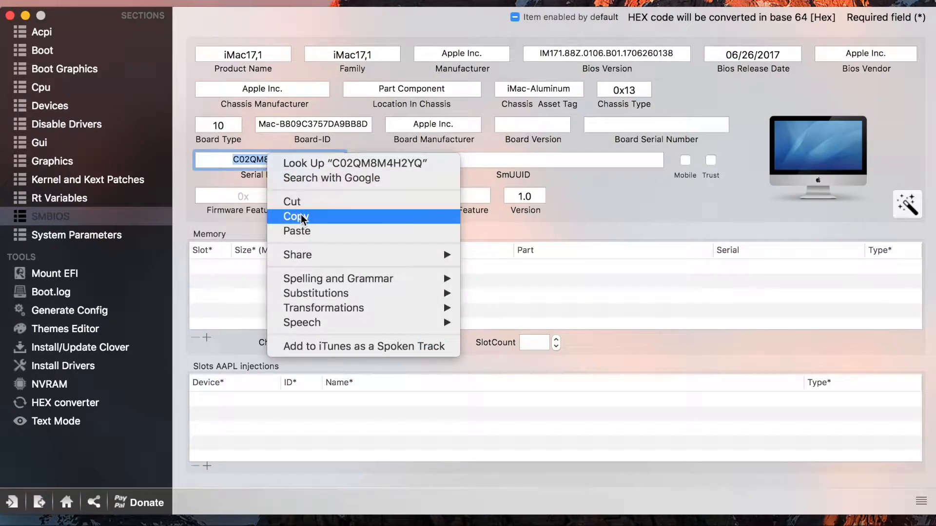
{"action": "left_click", "coordinate": [332, 178]}
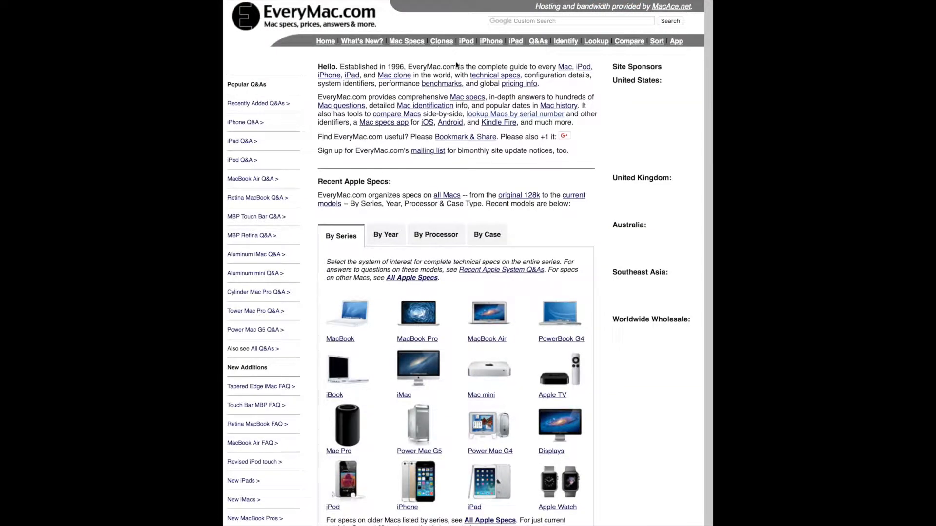
{"action": "mouse_move", "coordinate": [596, 44]}
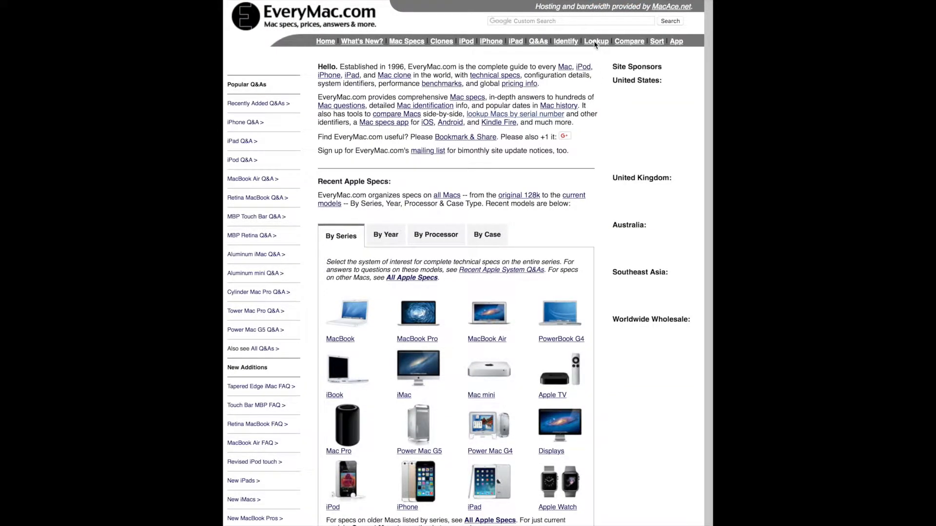
{"action": "left_click", "coordinate": [597, 40]}
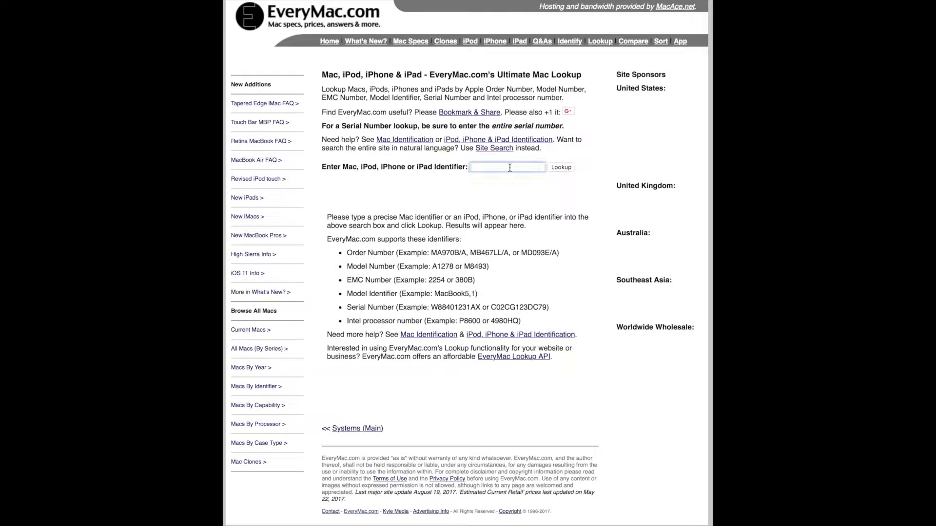
{"action": "type", "text": "C02QMBM4H2YQ"}
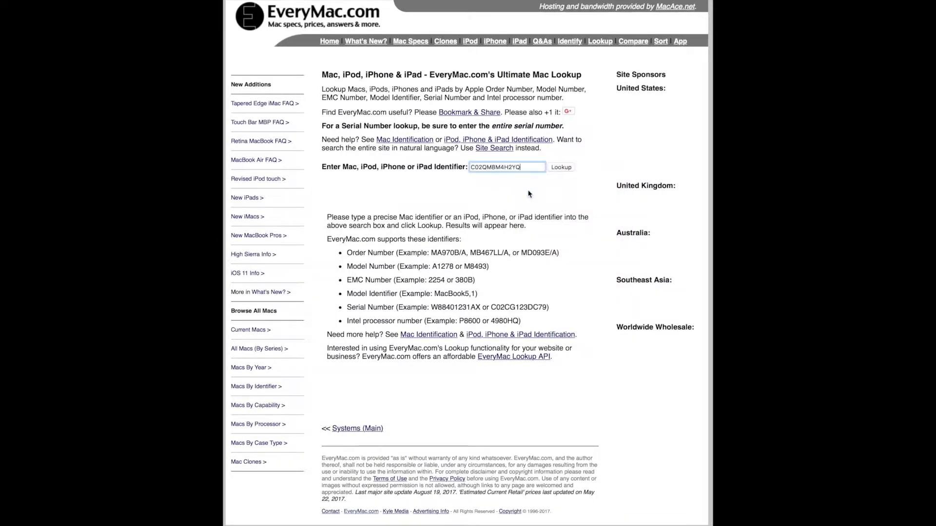
{"action": "left_click", "coordinate": [560, 166]}
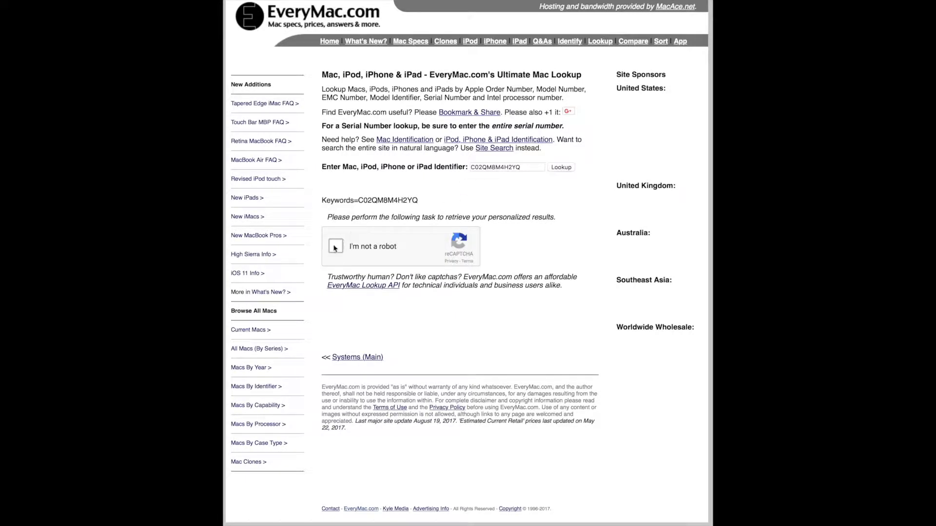
{"action": "left_click", "coordinate": [335, 246]}
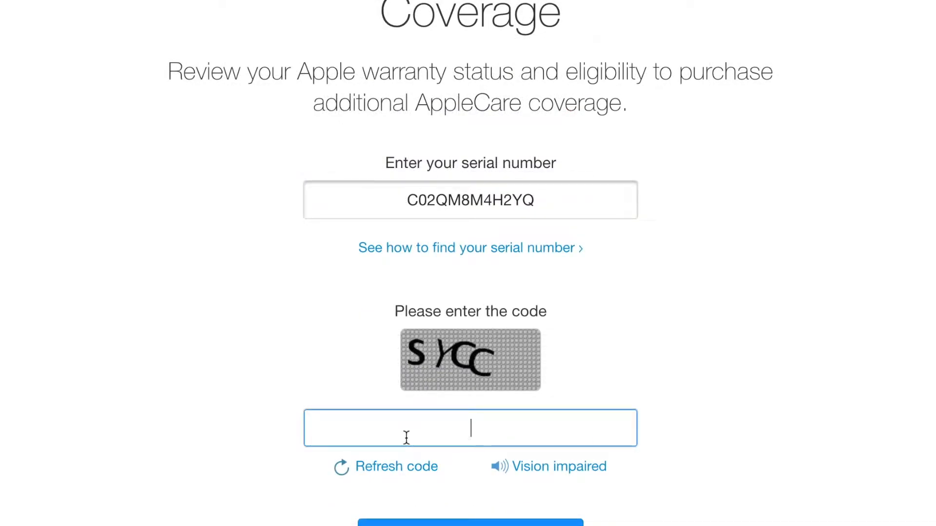
Step: Enter the captcha code, submit the serial to Apple Check Coverage and read the 'isn't valid' result
{"action": "type", "text": "Sy"}
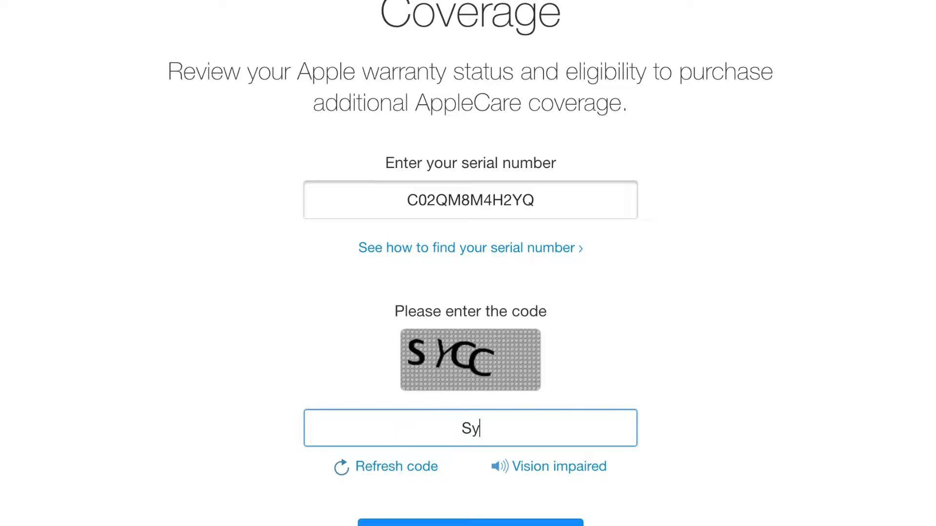
{"action": "type", "text": "CC"}
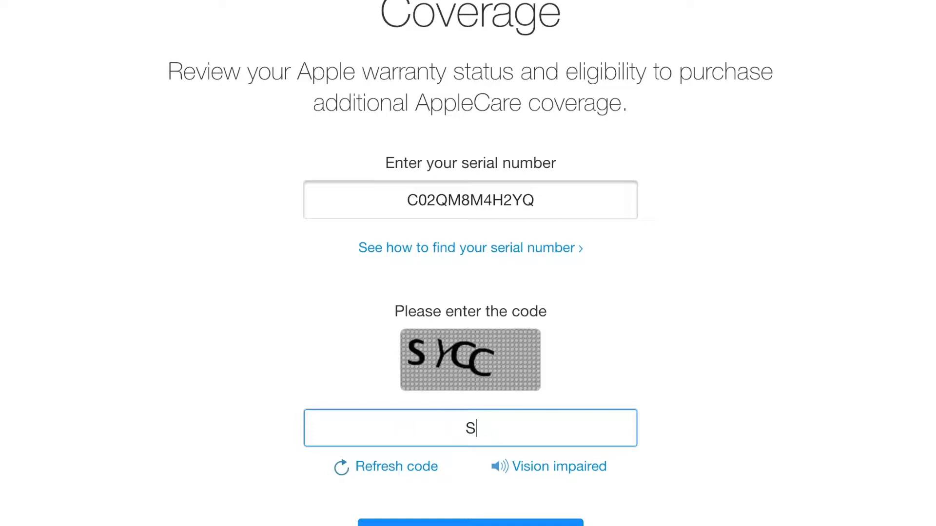
{"action": "type", "text": "YCC"}
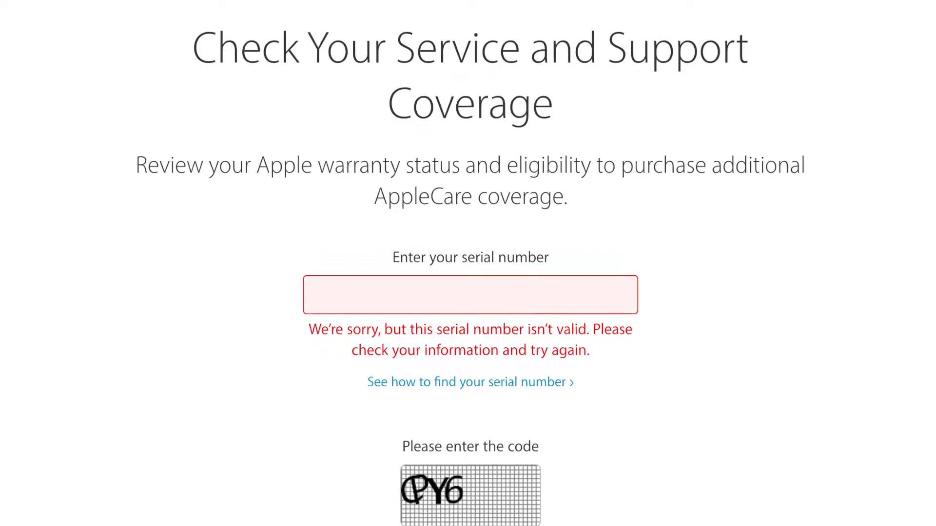
{"action": "scroll", "scroll_direction": "down", "scroll_amount": 3}
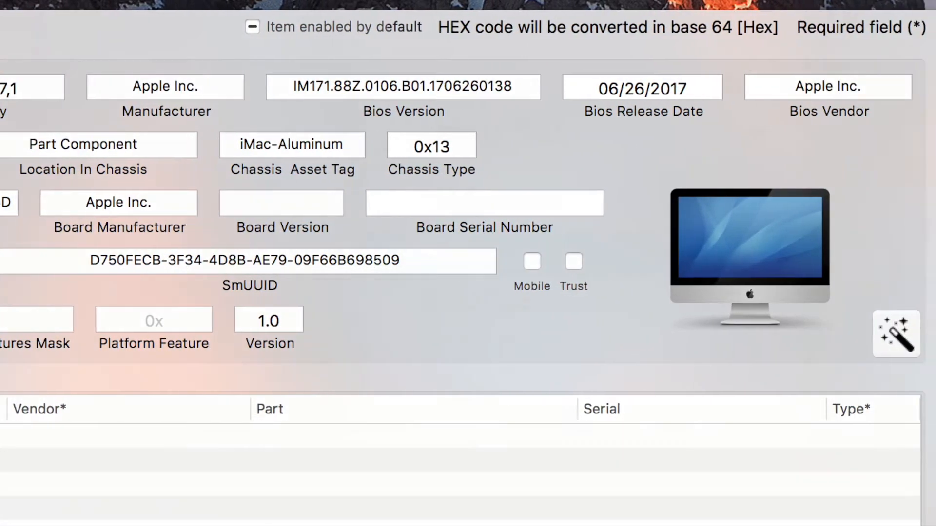
Step: Return to Clover Configurator to fill the SmUUID with D750FECB-3F34-4D8B-AE79-09F66B698509
{"action": "left_click", "coordinate": [412, 2]}
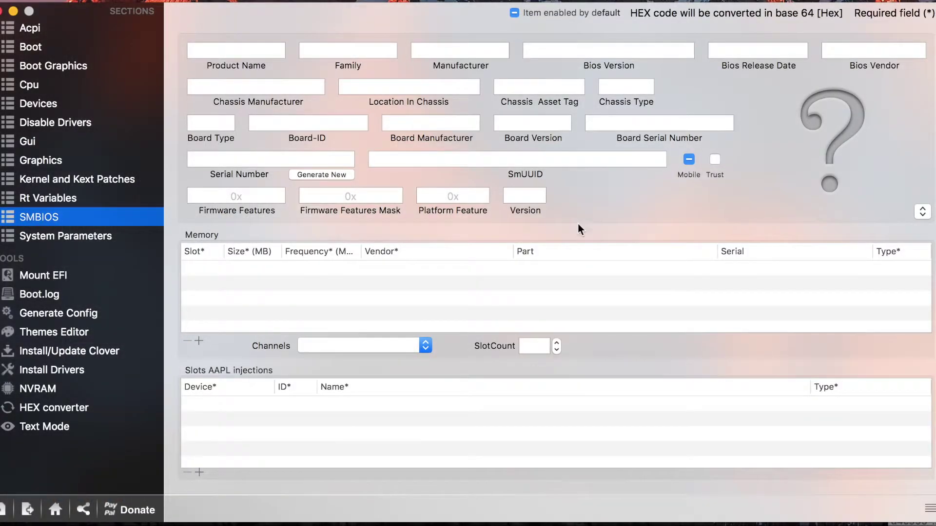
{"action": "mouse_move", "coordinate": [463, 220]}
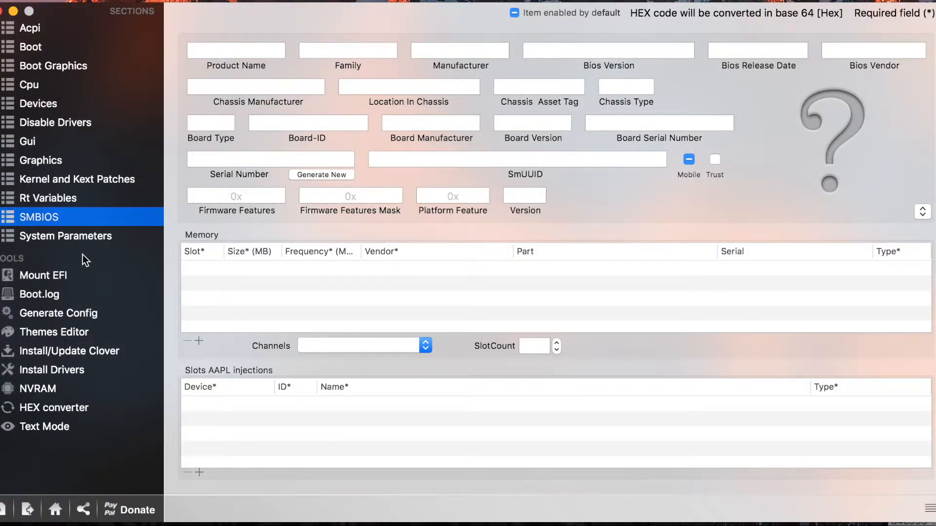
Step: Show the Mount EFI tool listing the disks and their EFI partitions
{"action": "left_click", "coordinate": [44, 276]}
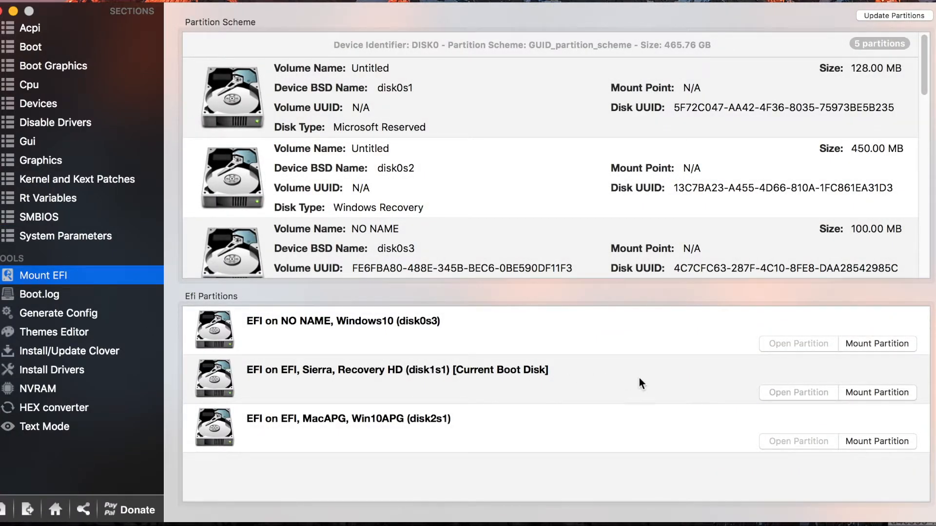
Step: Mount the Sierra boot disk's EFI partition and load EFI/CLOVER/config.plist into the configurator
{"action": "left_click", "coordinate": [877, 393]}
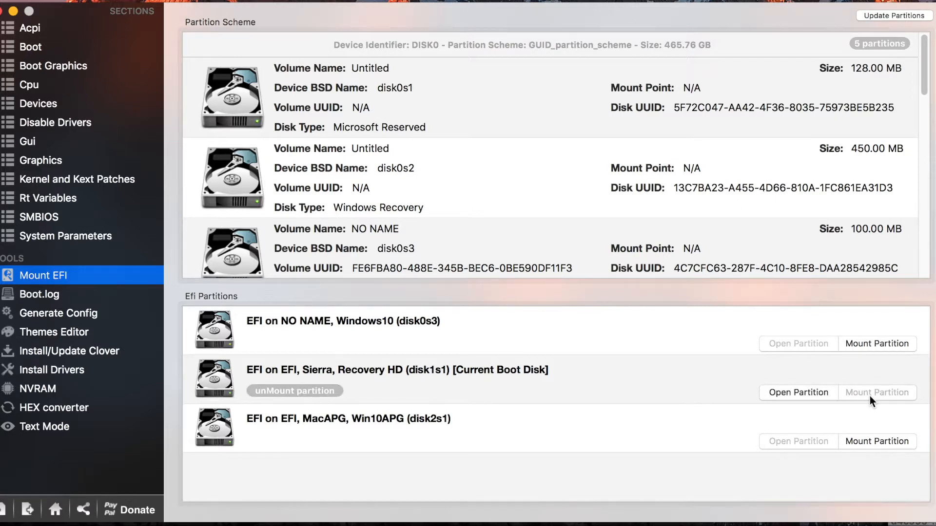
{"action": "left_click", "coordinate": [798, 393]}
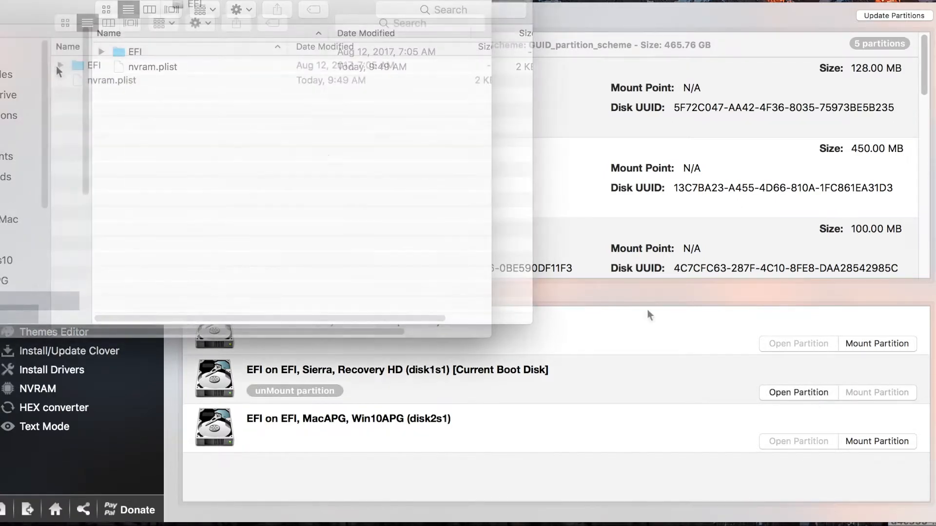
{"action": "left_click", "coordinate": [102, 50]}
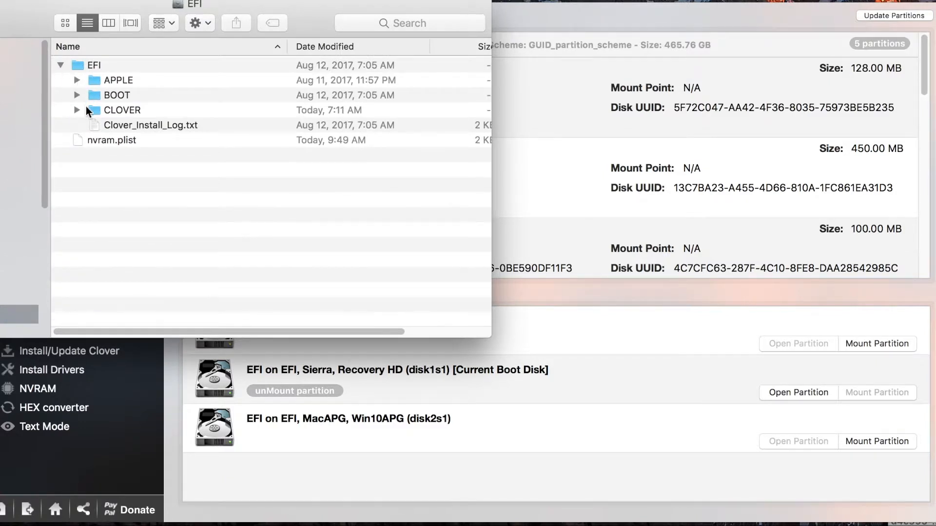
{"action": "left_click", "coordinate": [77, 109]}
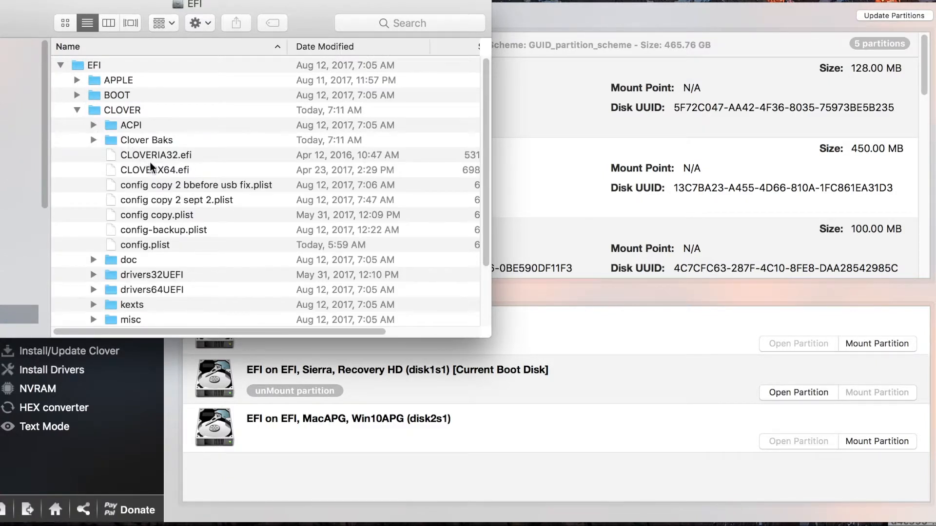
{"action": "left_click", "coordinate": [145, 245]}
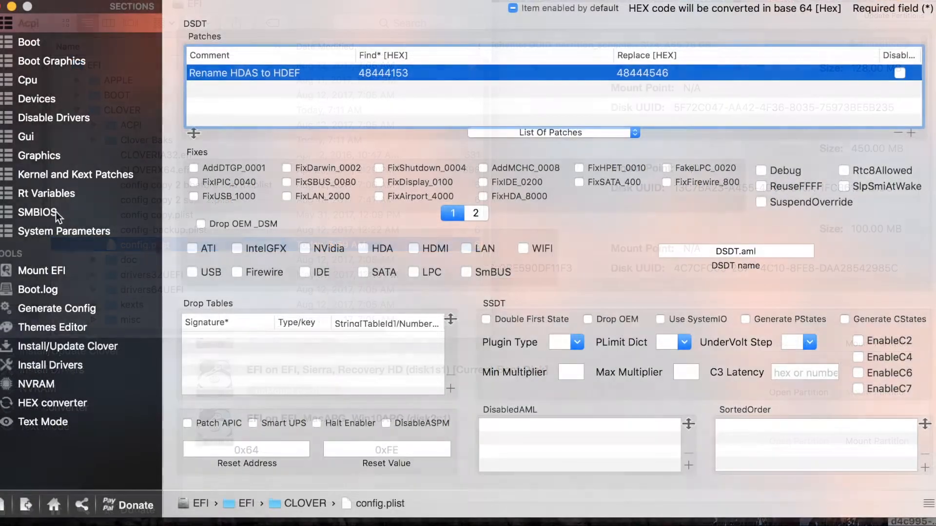
{"action": "left_click", "coordinate": [37, 212]}
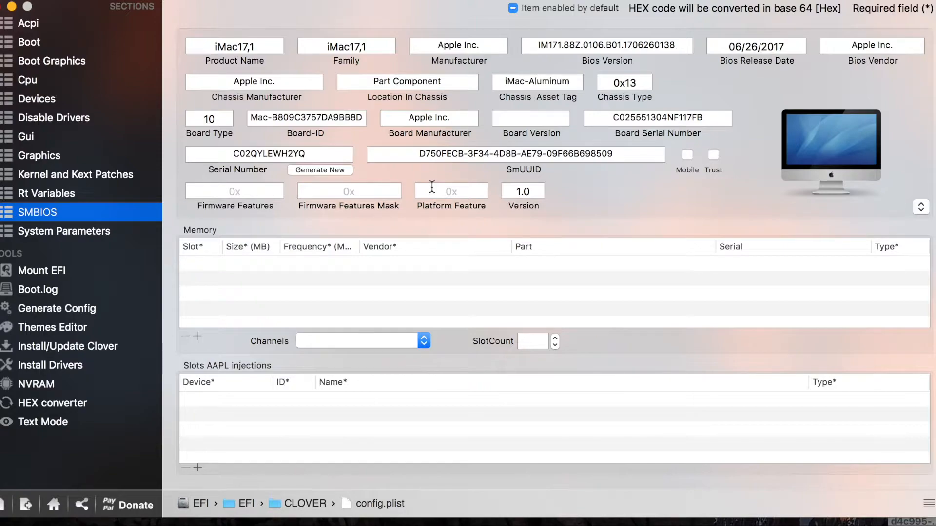
{"action": "mouse_move", "coordinate": [504, 473]}
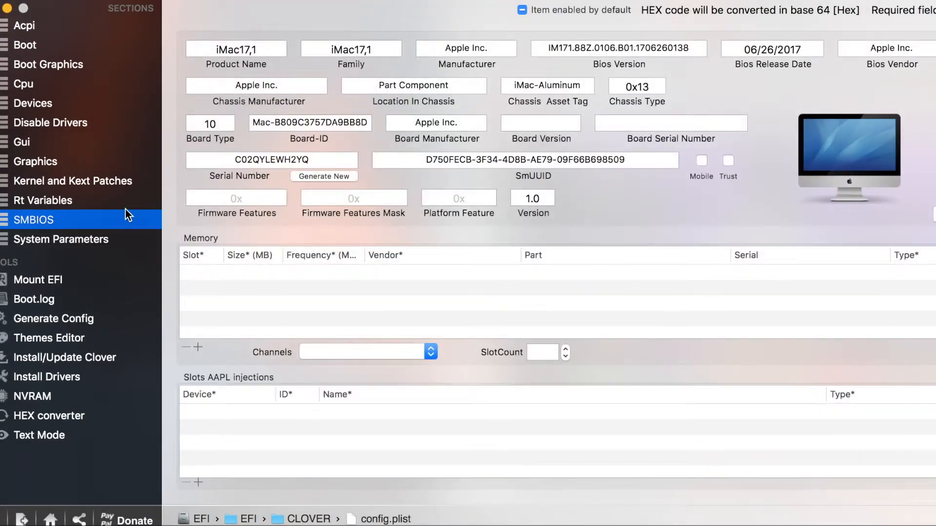
{"action": "right_click", "coordinate": [671, 123]}
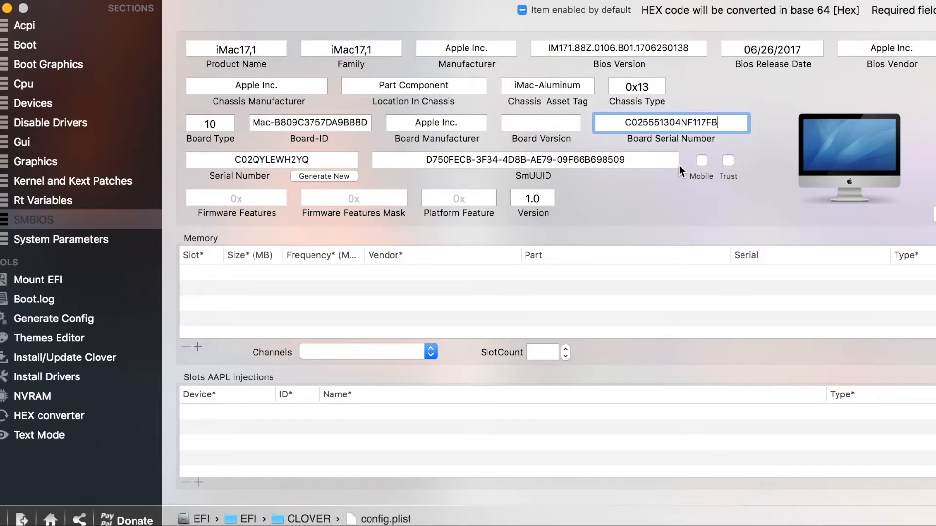
{"action": "mouse_move", "coordinate": [693, 143]}
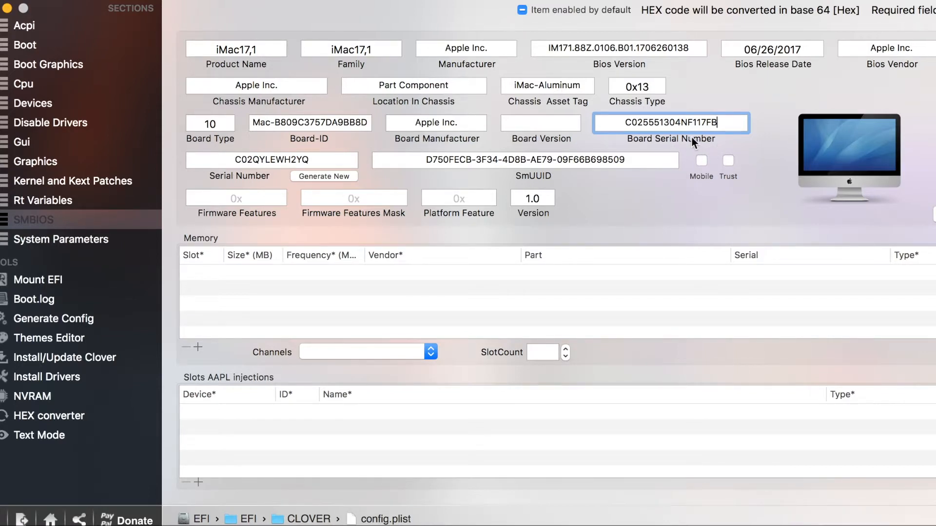
{"action": "left_click", "coordinate": [421, 20]}
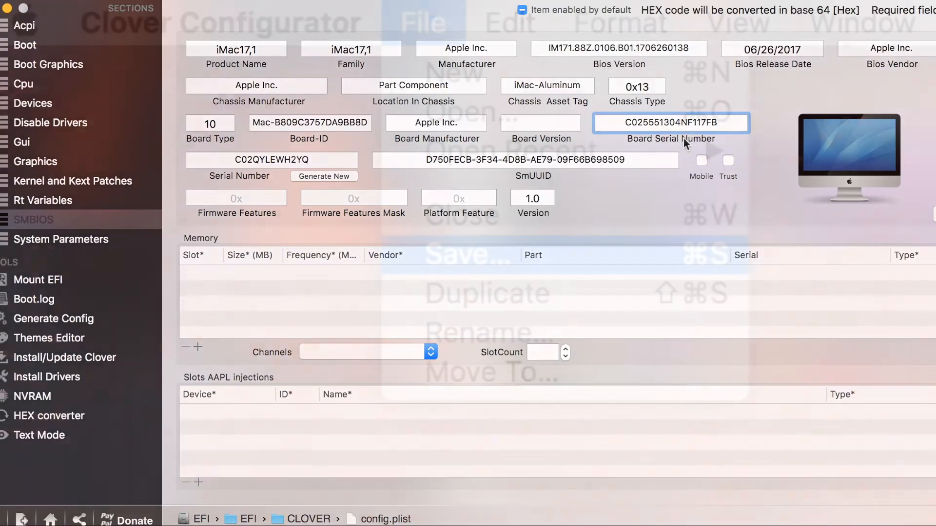
{"action": "left_click", "coordinate": [417, 8]}
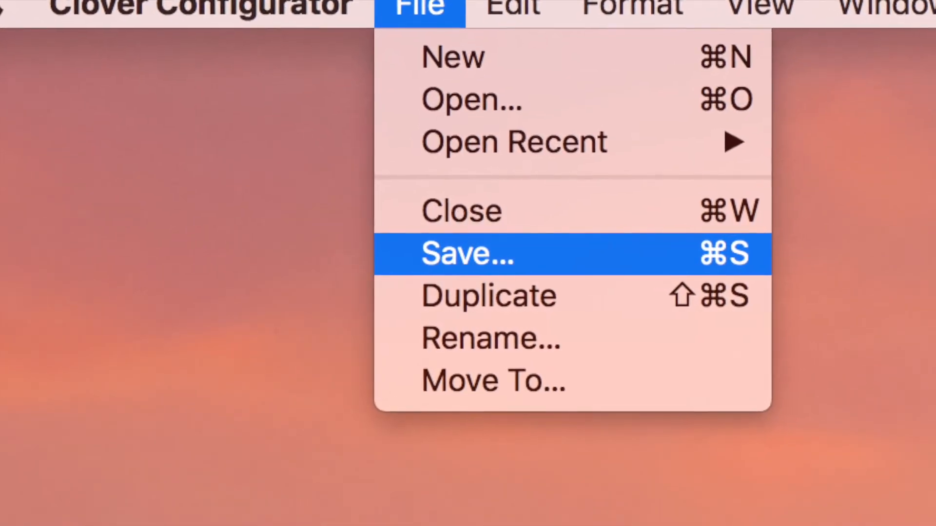